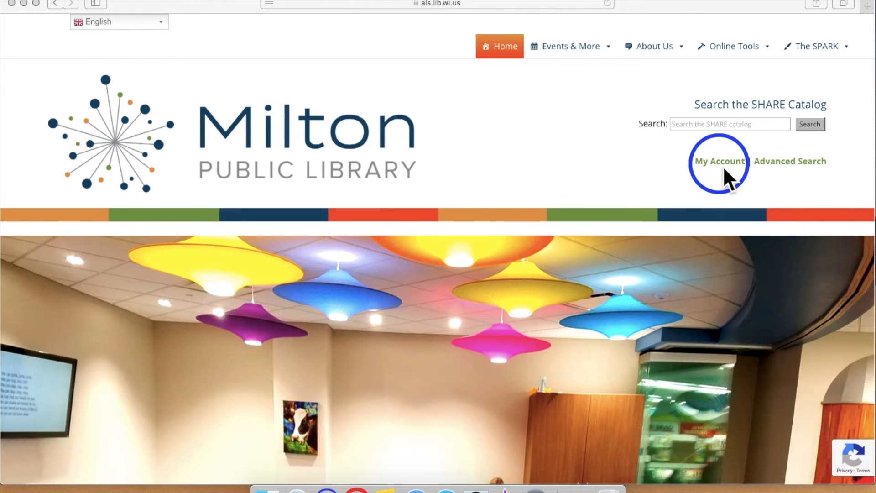
Step: Go to the SHARE catalog My Account sign-in from the library homepage
{"action": "left_click", "coordinate": [720, 160]}
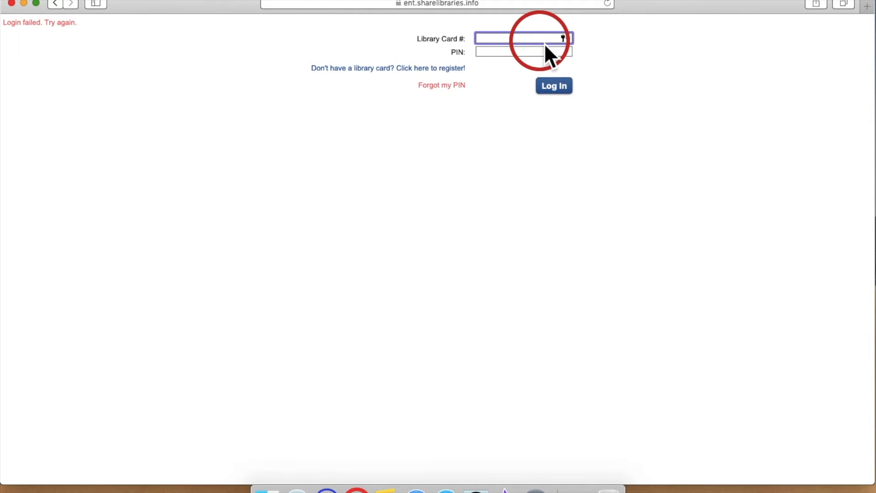
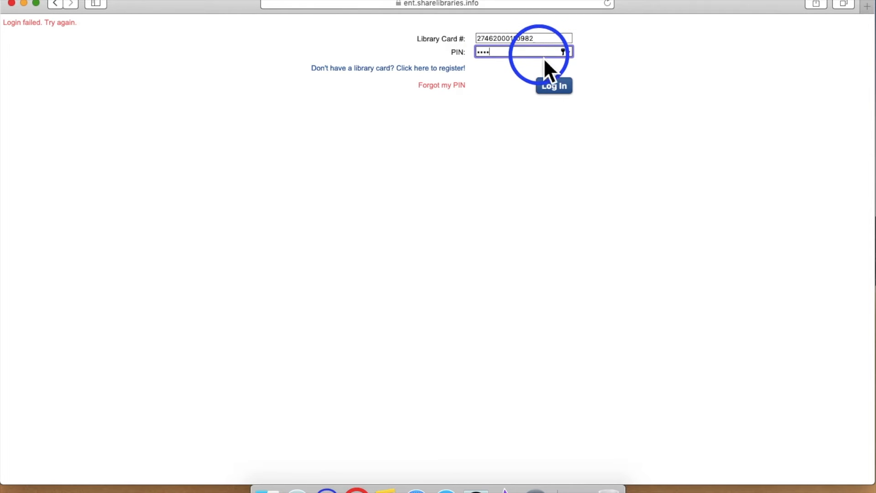
{"action": "left_click", "coordinate": [554, 86]}
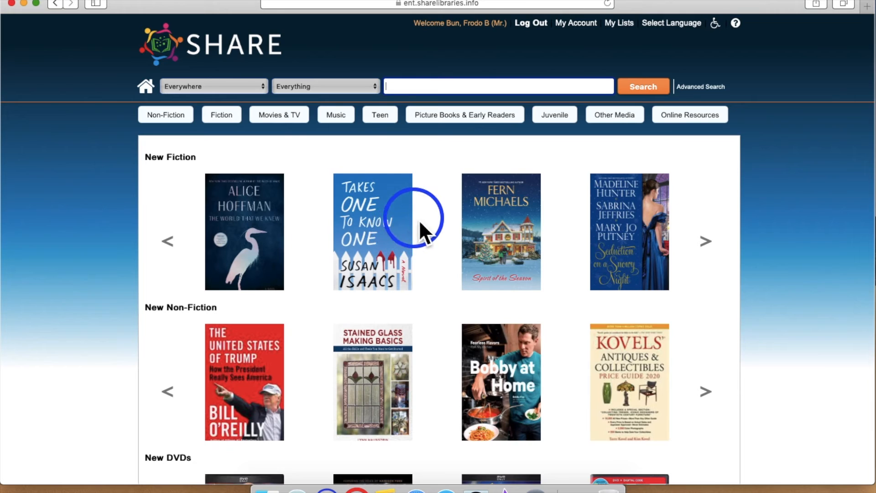
{"action": "mouse_move", "coordinate": [529, 61]}
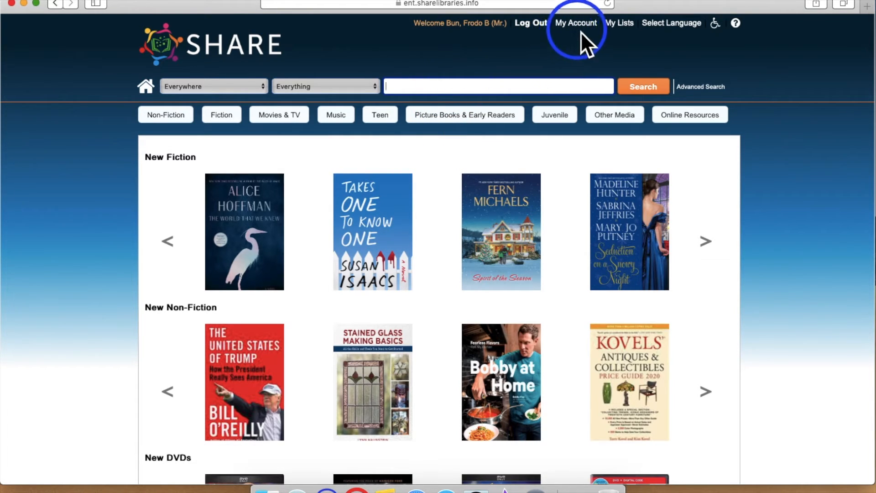
Step: Go to My Account to see the patron's contact details and summary
{"action": "left_click", "coordinate": [577, 22]}
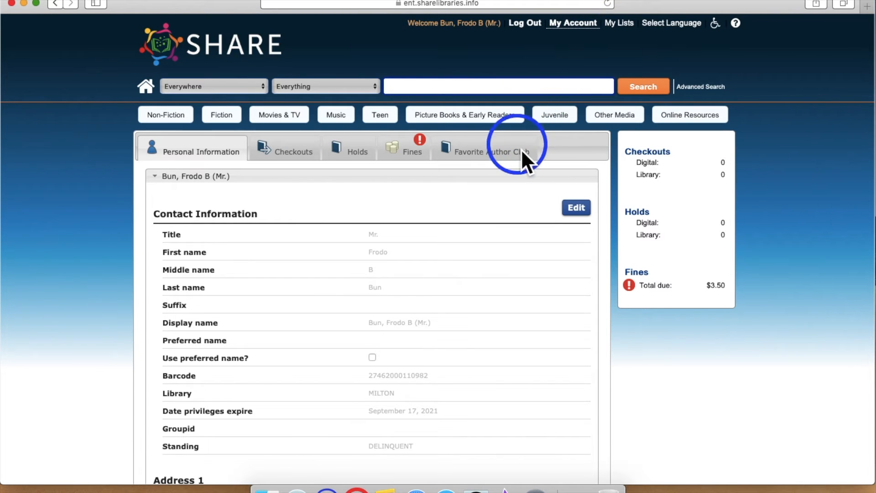
Step: Edit Contact Information and review Address 1, 2 and 3 down to Save and Cancel
{"action": "scroll", "scroll_direction": "down", "scroll_amount": 3}
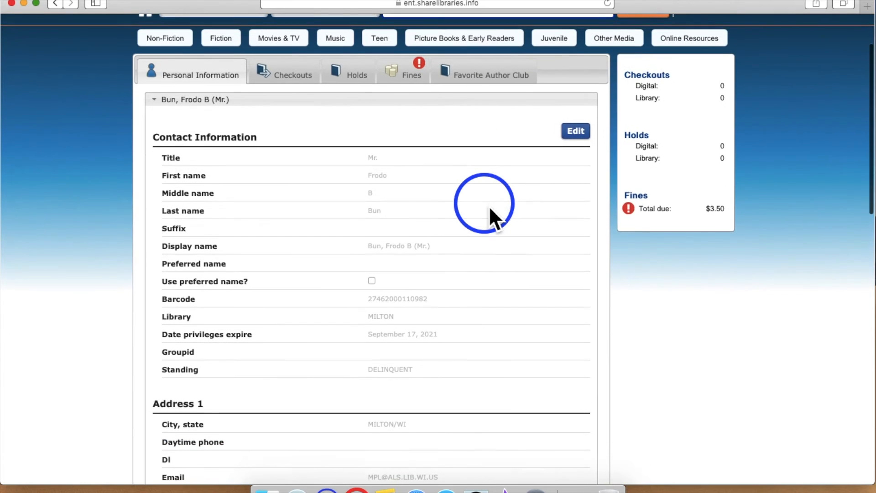
{"action": "left_click", "coordinate": [576, 130]}
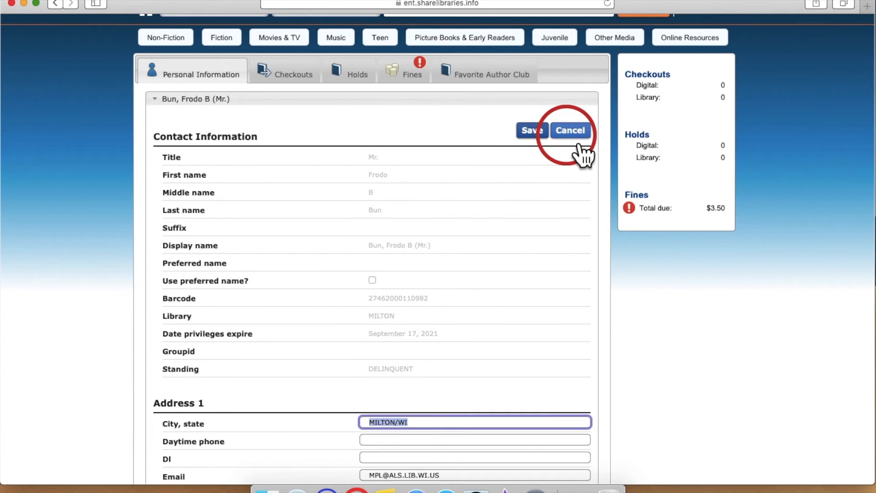
{"action": "scroll", "scroll_direction": "down", "scroll_amount": 3}
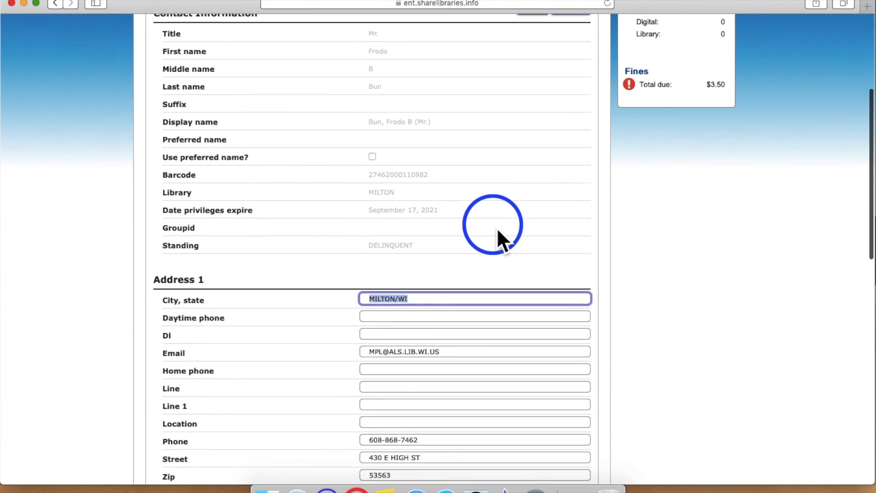
{"action": "scroll", "scroll_direction": "down", "scroll_amount": 3}
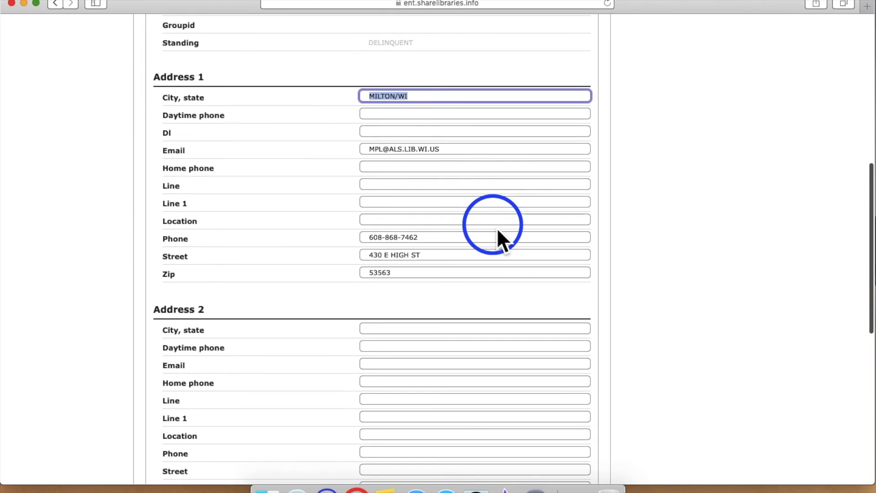
{"action": "scroll", "scroll_direction": "down", "scroll_amount": 3}
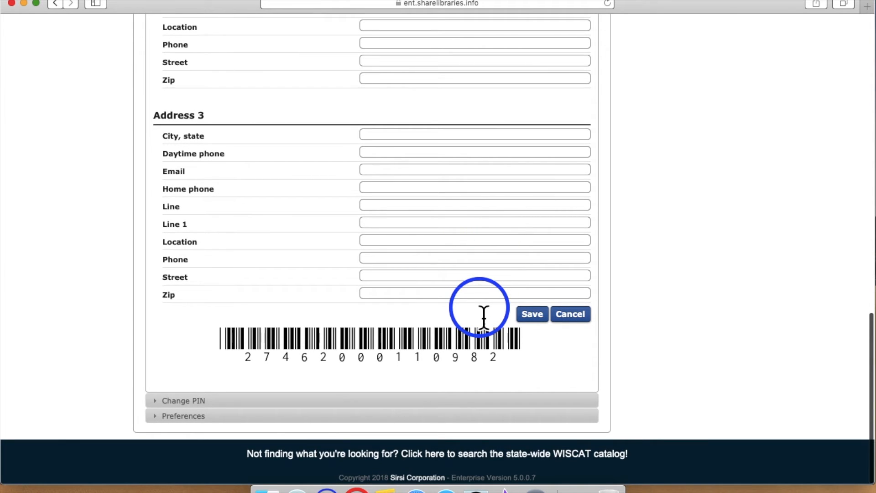
{"action": "mouse_move", "coordinate": [464, 411]}
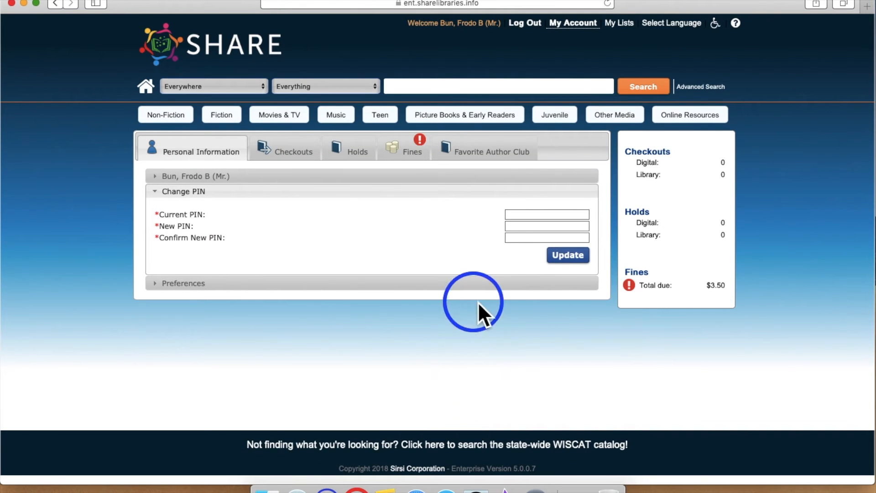
{"action": "mouse_move", "coordinate": [528, 277]}
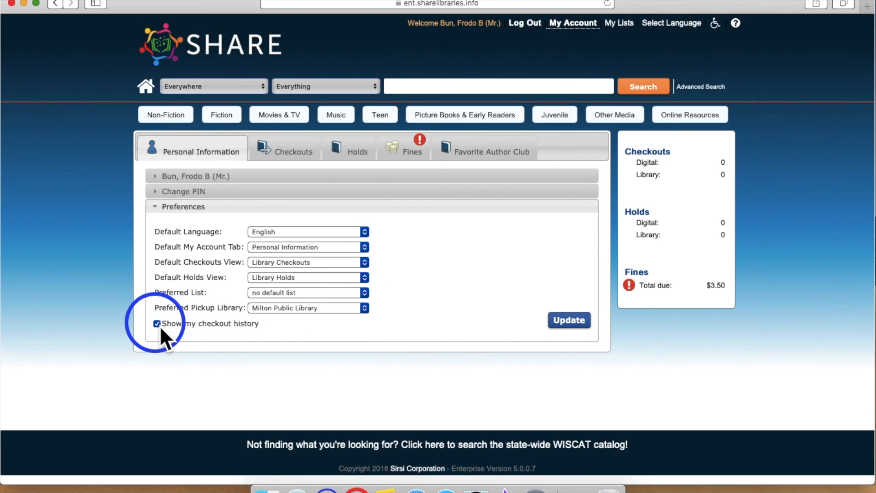
{"action": "mouse_move", "coordinate": [293, 341]}
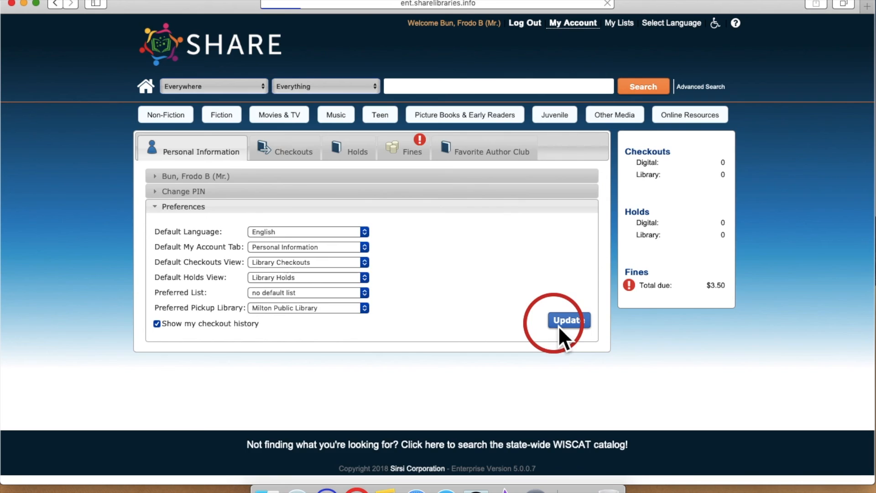
Step: Update the checkout-history preference and log out of the patron account
{"action": "left_click", "coordinate": [568, 320]}
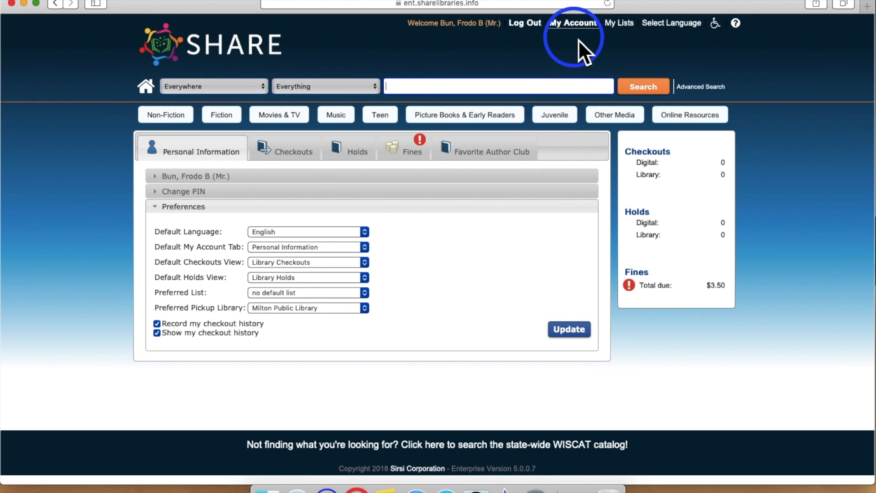
{"action": "left_click", "coordinate": [524, 23]}
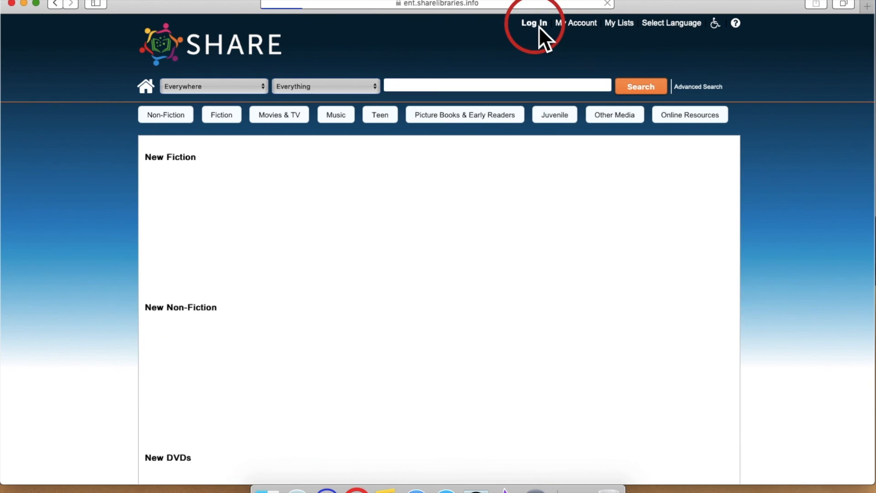